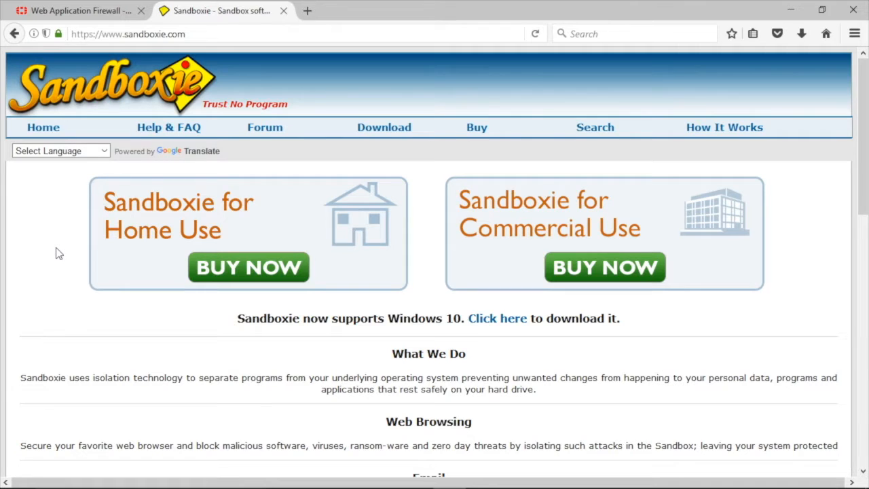
- Browse the Turbo.net home page about running applications anywhere, then return to the firewall dashboard
scroll("down", 3)
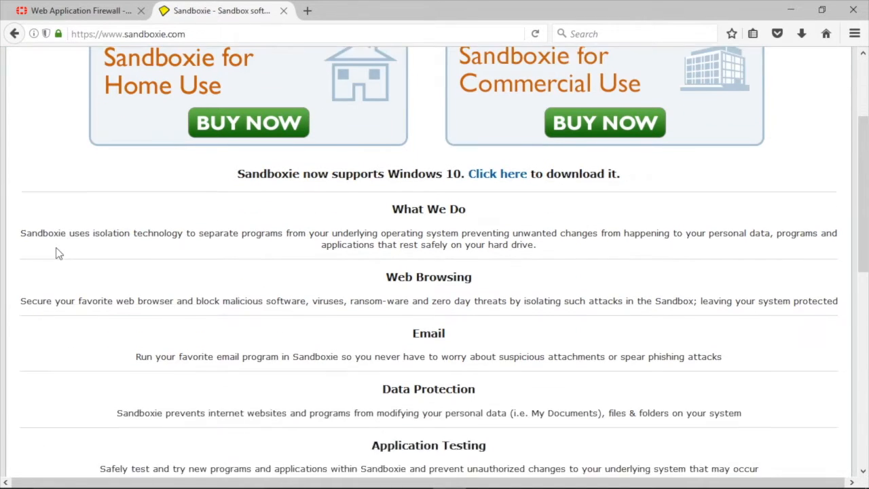
scroll("down", 3)
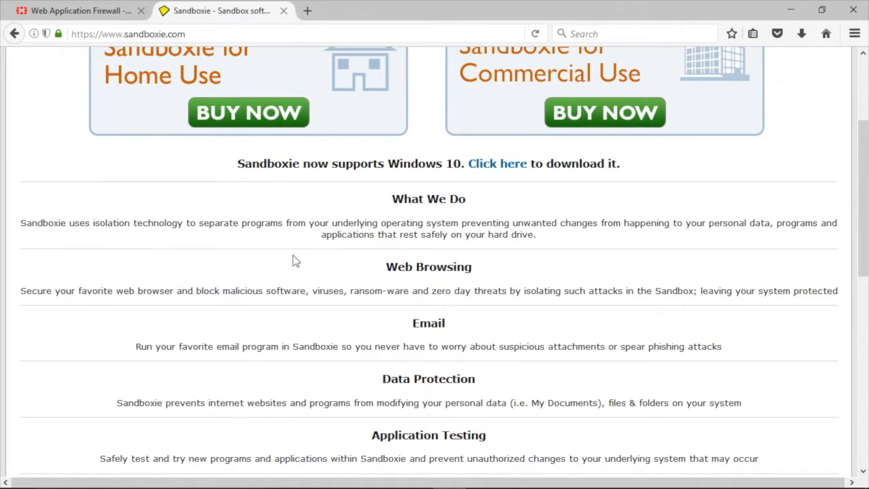
scroll("down", 3)
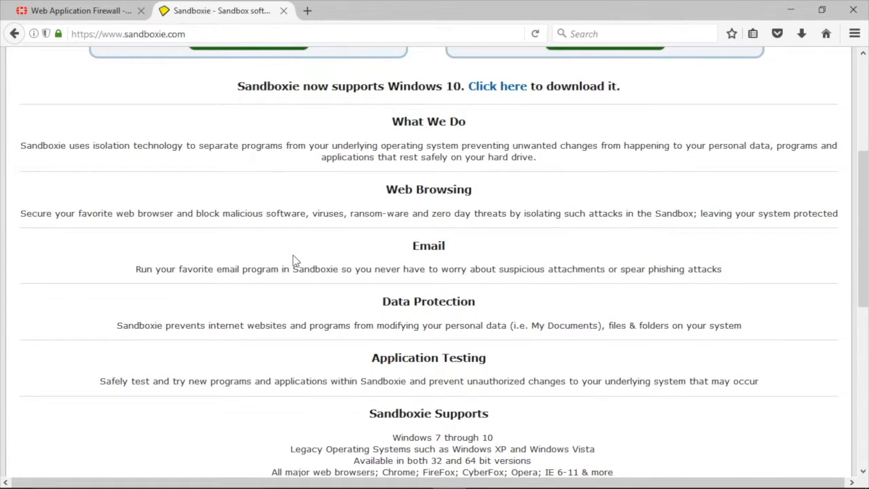
scroll("down", 3)
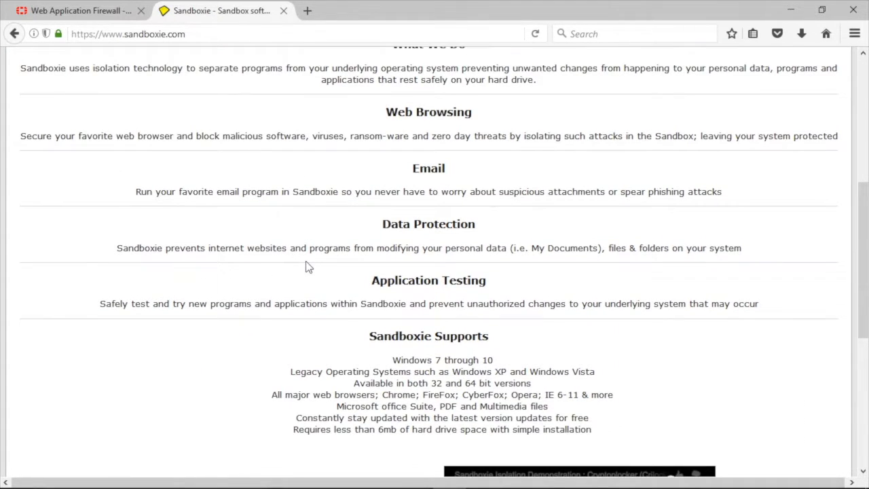
mouse_move(576, 326)
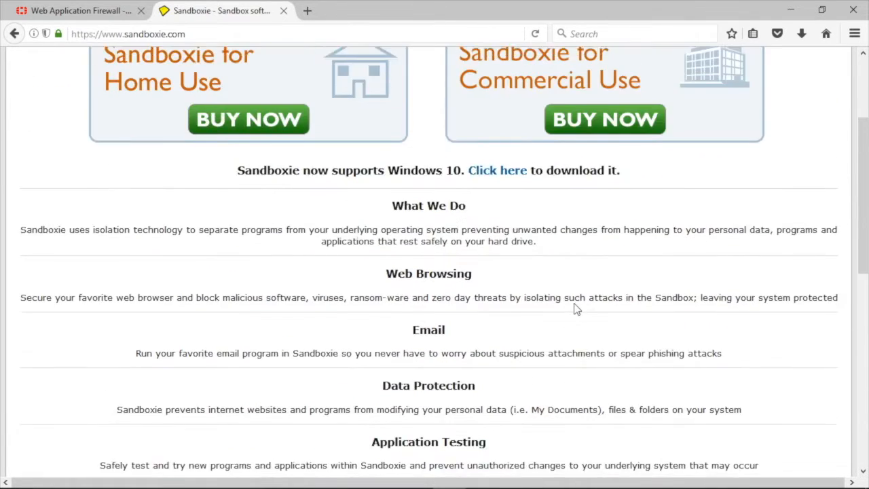
scroll("up", 3)
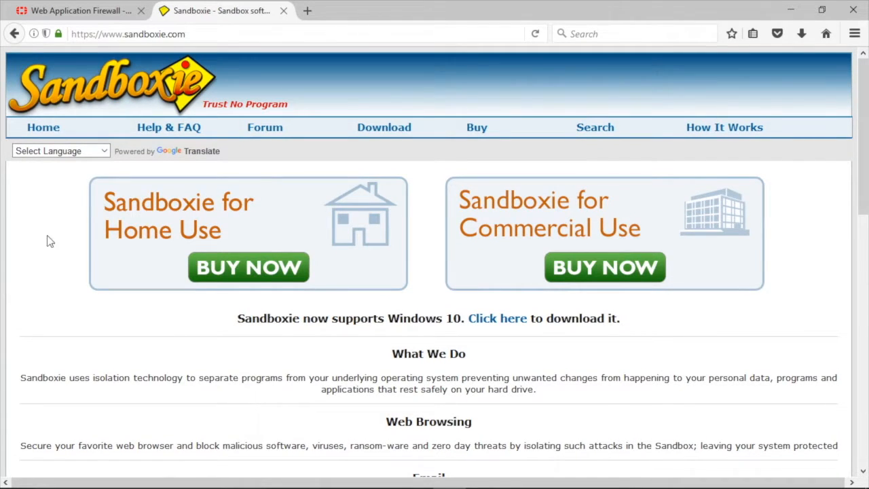
mouse_move(300, 242)
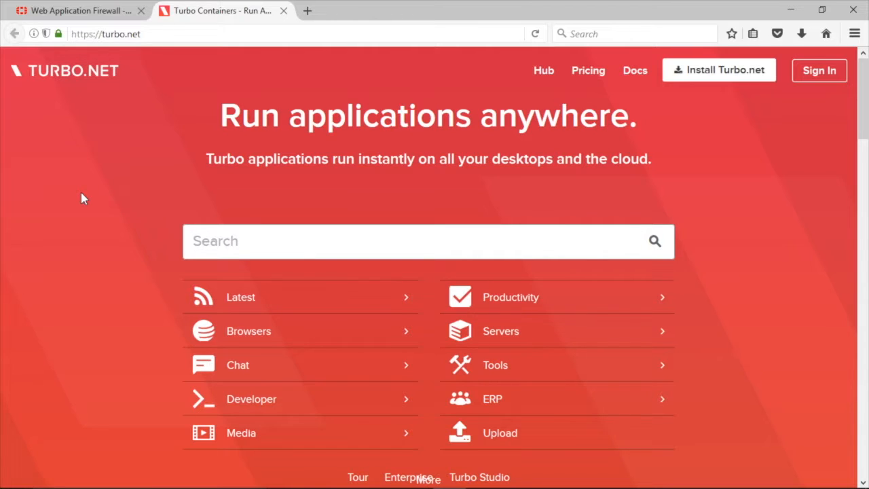
left_click(78, 11)
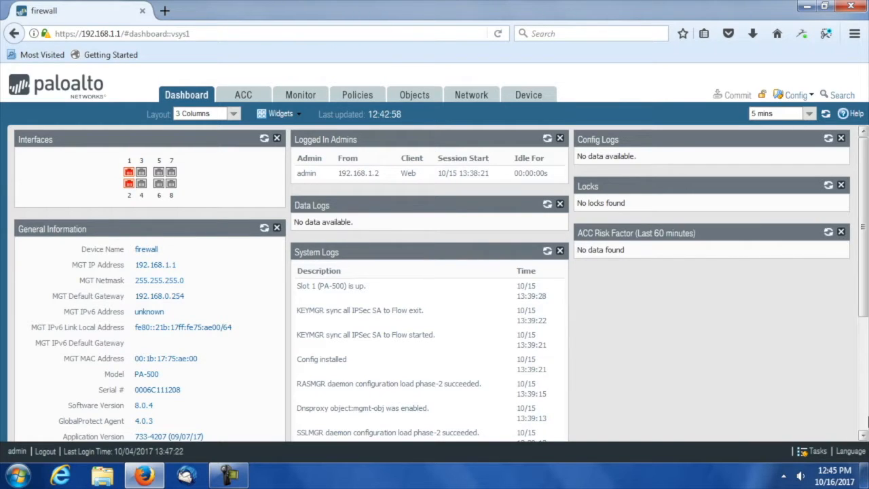
mouse_move(554, 249)
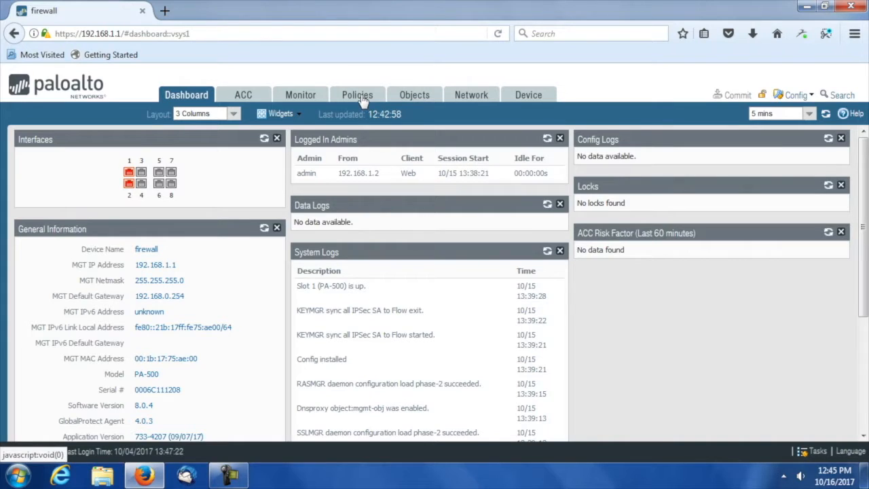
- Show the firewall's Policies section with the empty Security rulebase
left_click(357, 95)
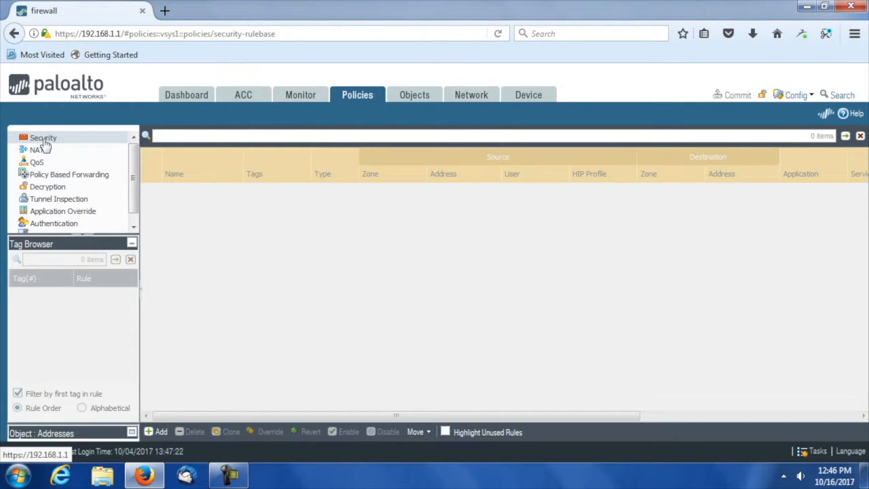
- Show the Objects section's WildFire Analysis profiles, listing only the predefined default profile
left_click(414, 95)
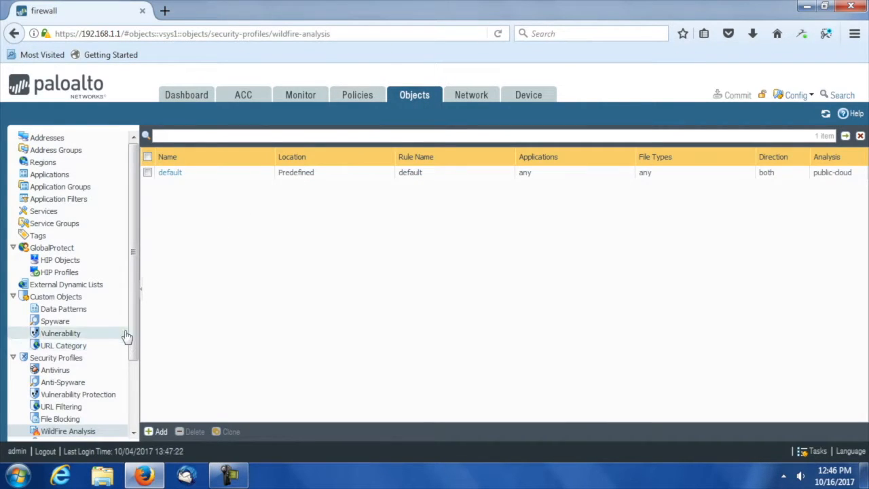
scroll("down", 3)
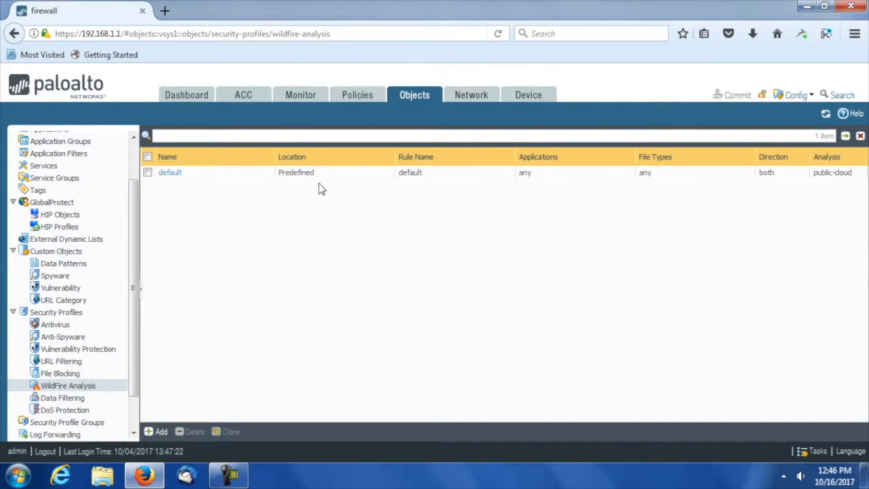
mouse_move(535, 187)
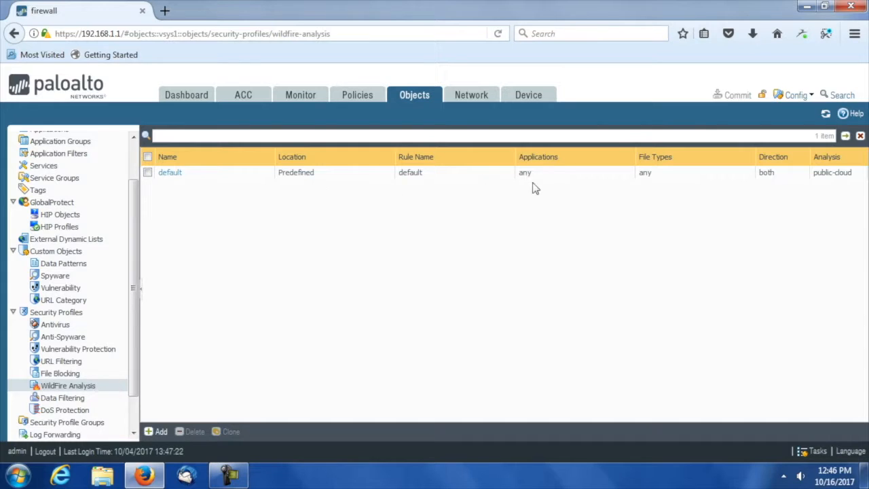
mouse_move(691, 194)
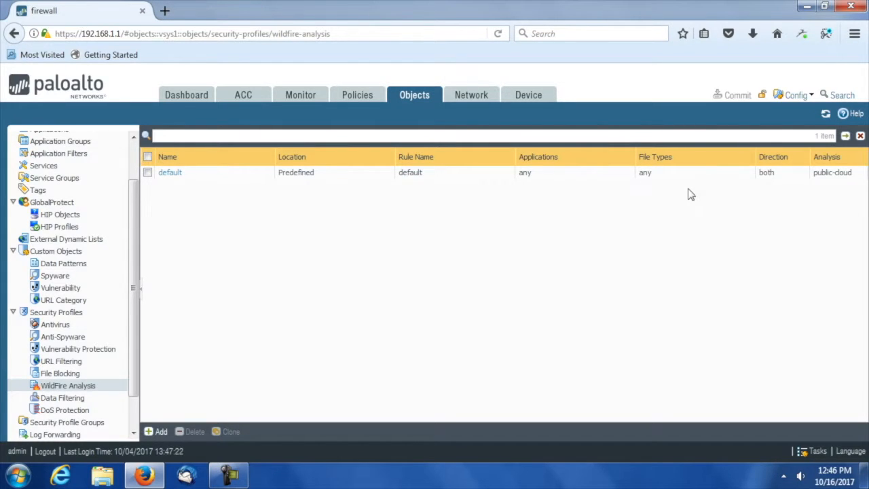
mouse_move(847, 188)
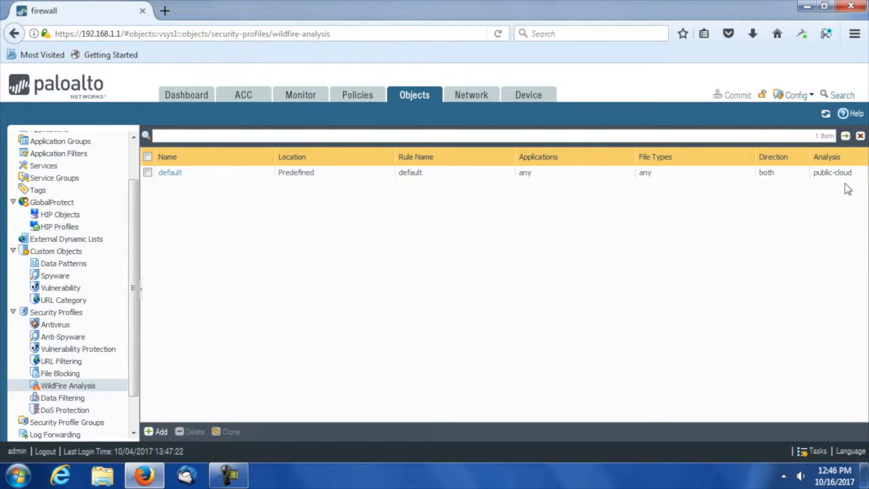
mouse_move(322, 211)
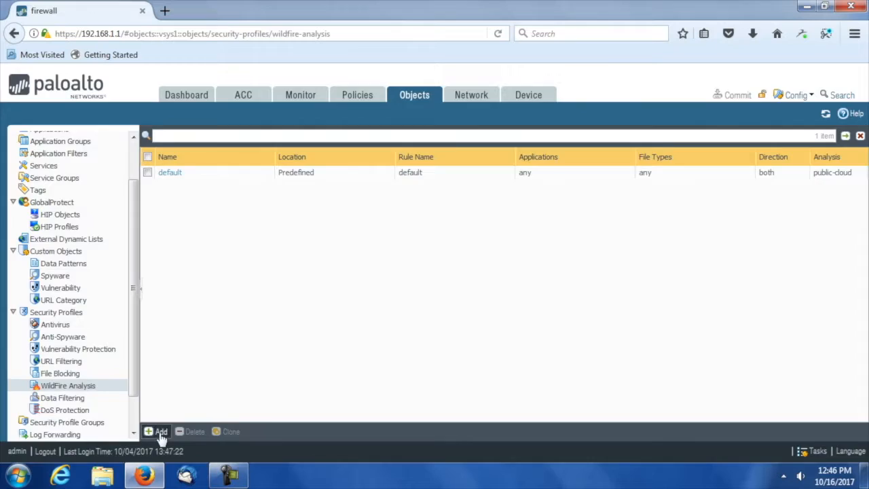
- Create a new WildFire Analysis profile named 'Test' and add a rule with default any/both/public-cloud settings
left_click(158, 432)
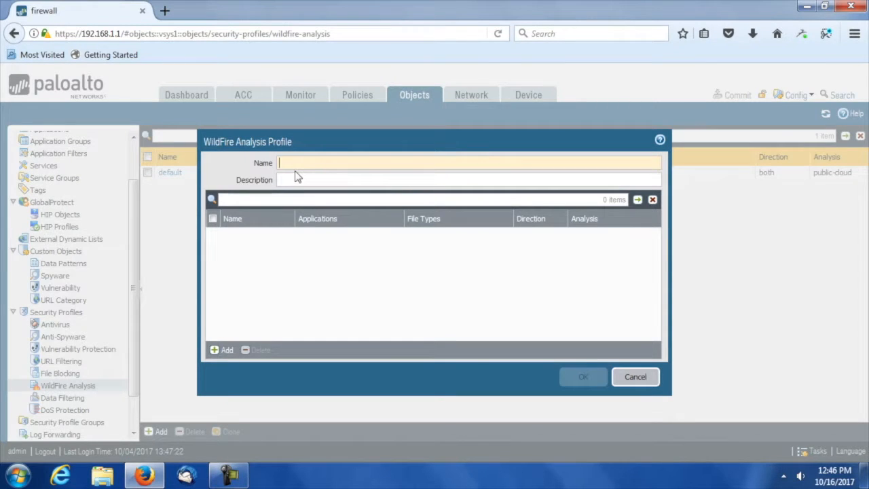
type("Test Profile")
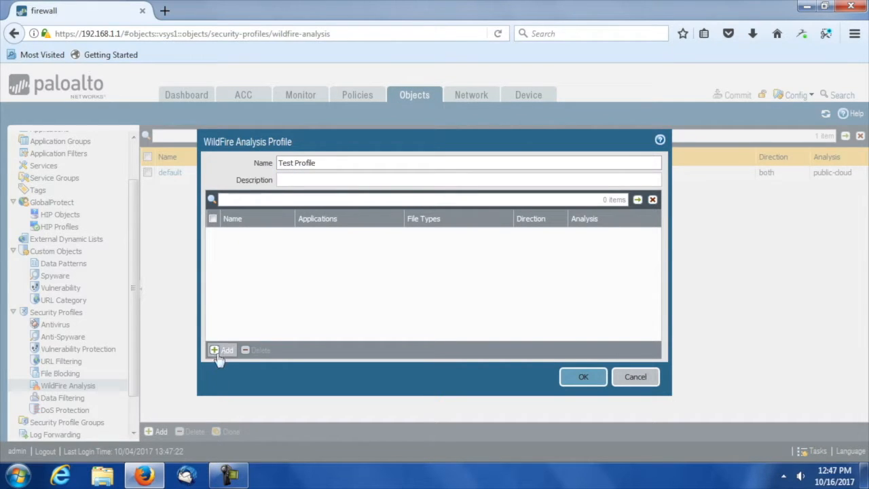
left_click(221, 351)
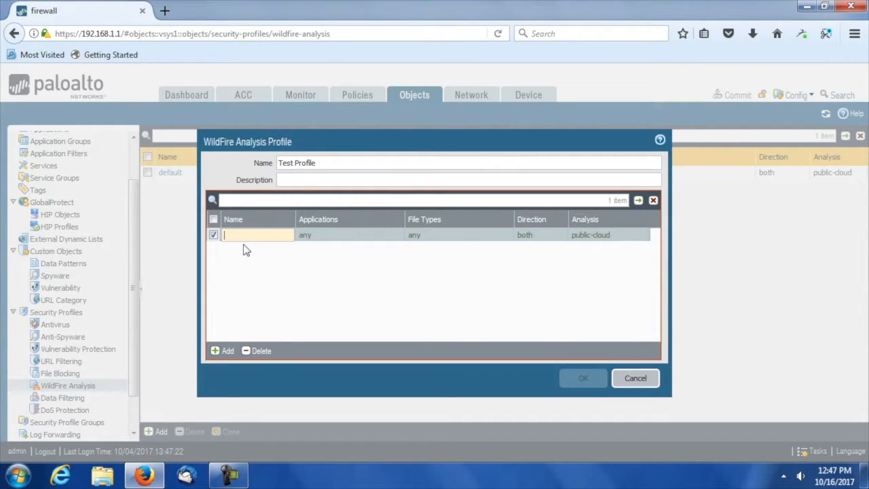
- Name the new WildFire analysis rule 'Test'
type("Test")
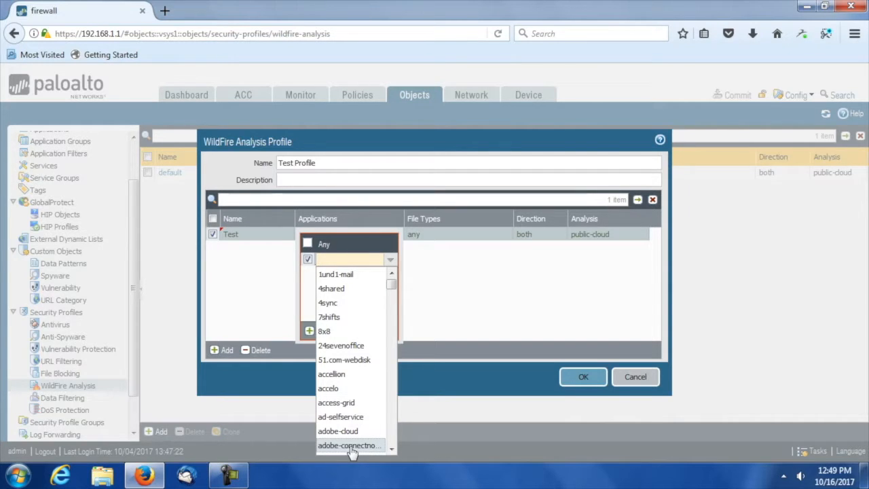
- Browse the Test rule's application choices, keep it at any, and show its file type choices
left_click(350, 259)
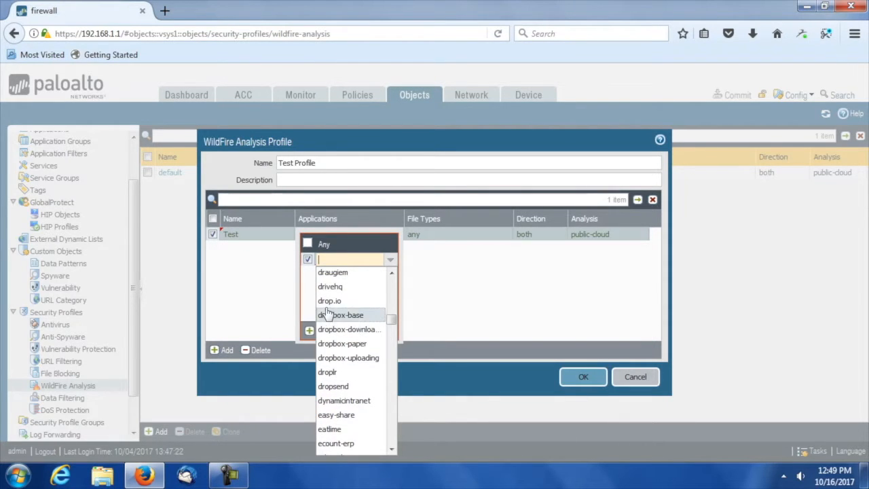
mouse_move(350, 330)
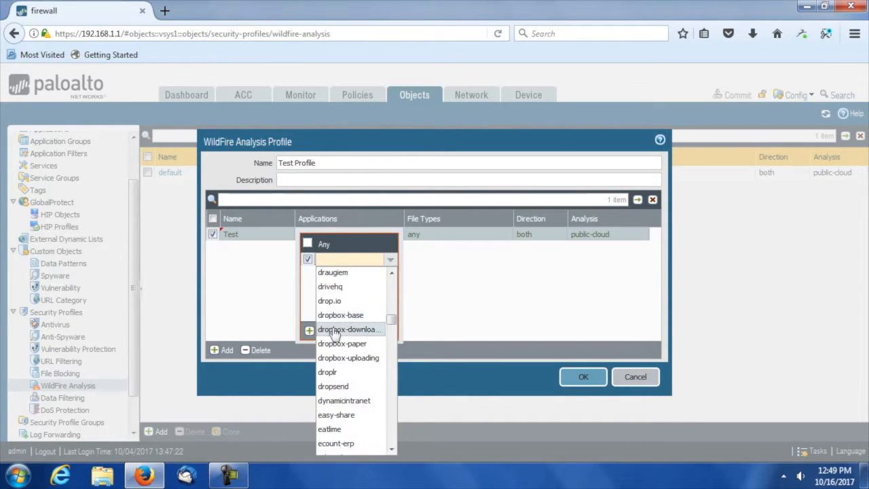
mouse_move(347, 359)
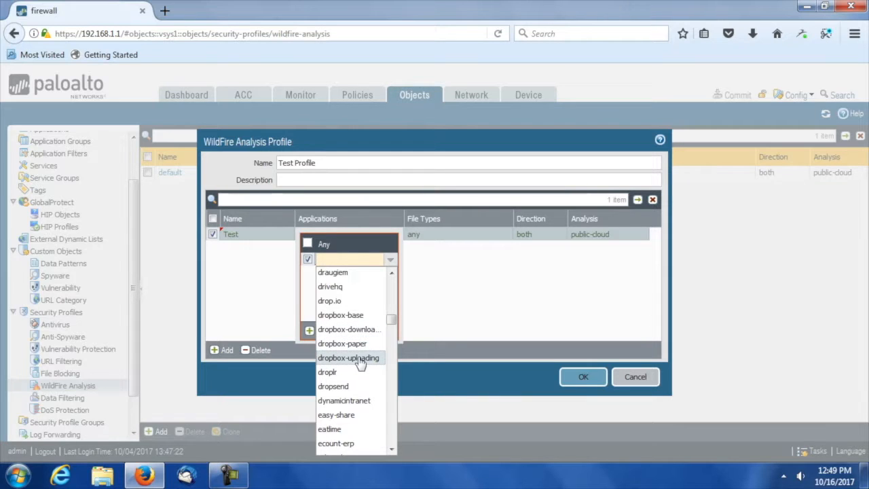
scroll("down", 3)
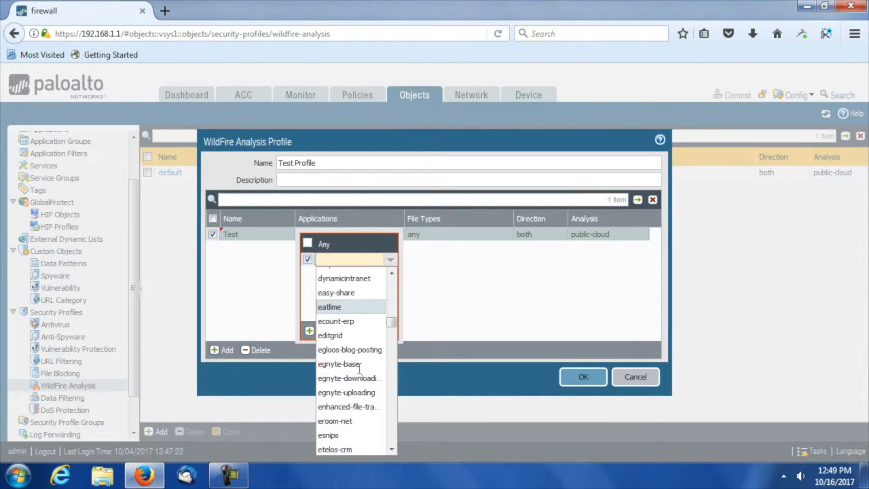
scroll("down", 3)
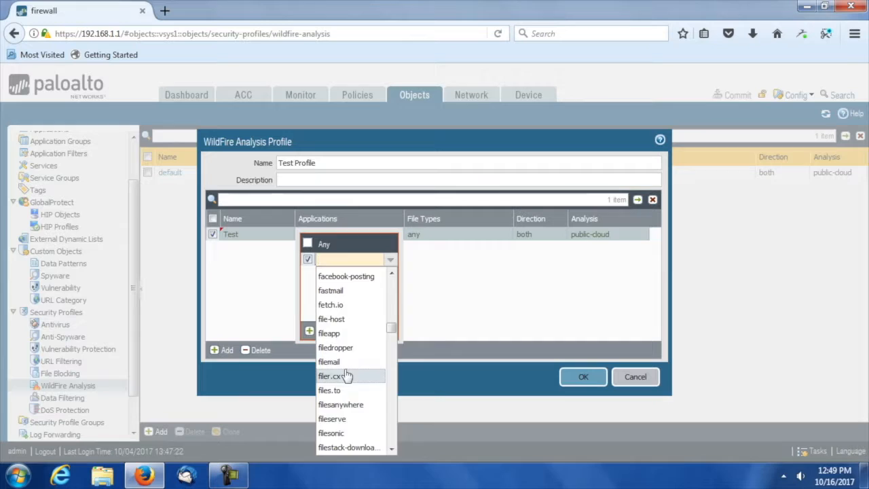
scroll("down", 3)
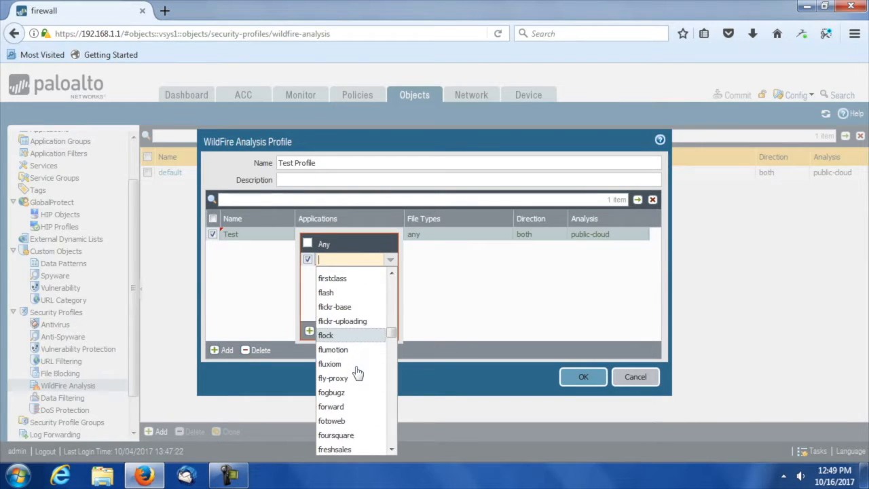
scroll("down", 3)
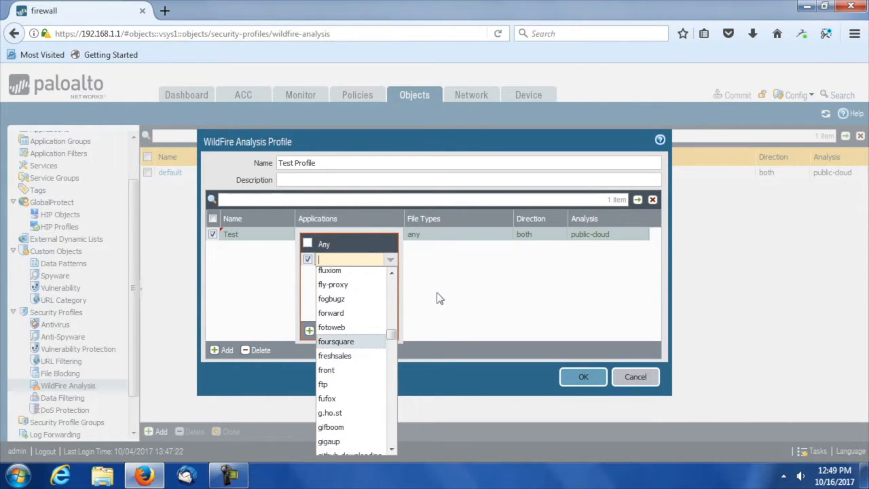
left_click(456, 288)
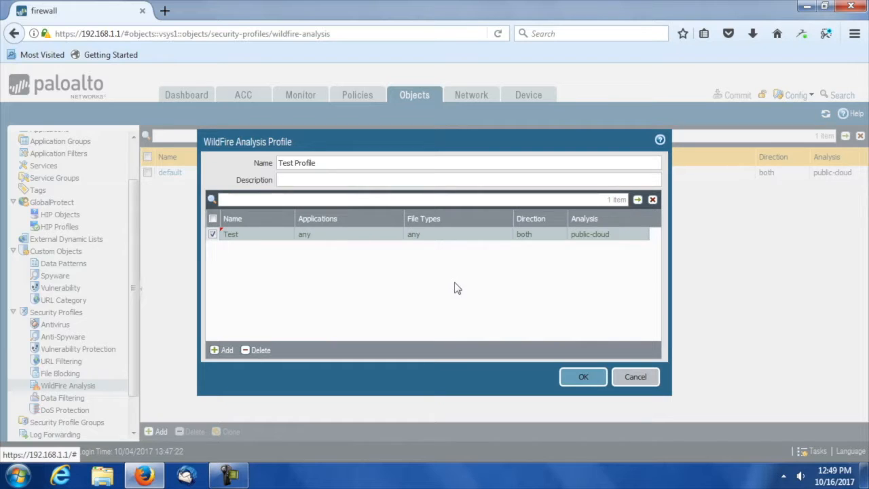
mouse_move(414, 238)
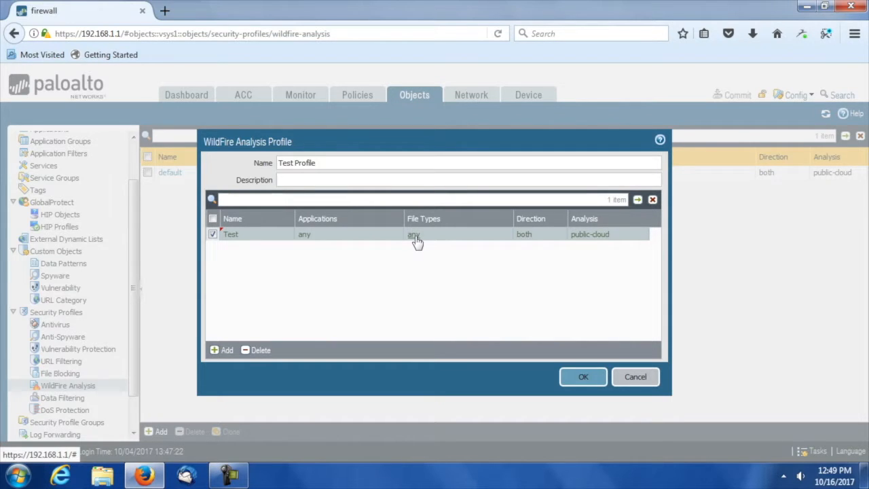
left_click(424, 234)
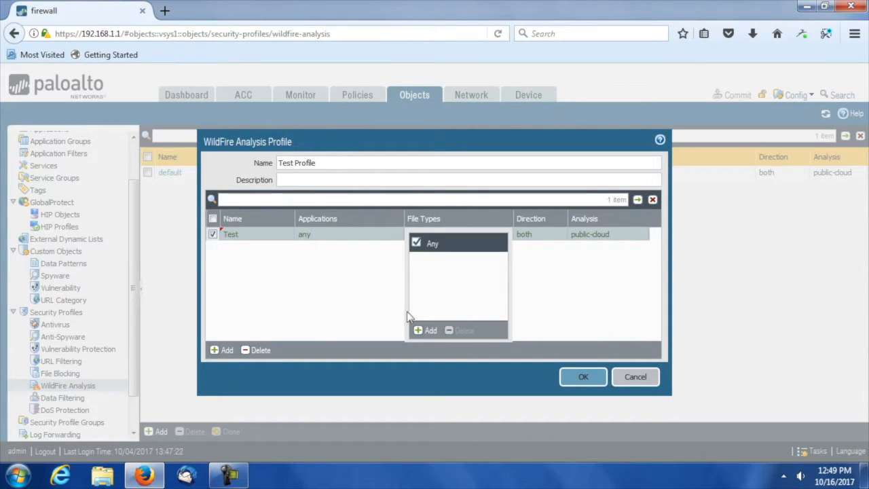
- Review the available file types (apk, email-link, flash, jar, MacOSX, ms-office, pdf, pe) and keep the rule at any
left_click(426, 330)
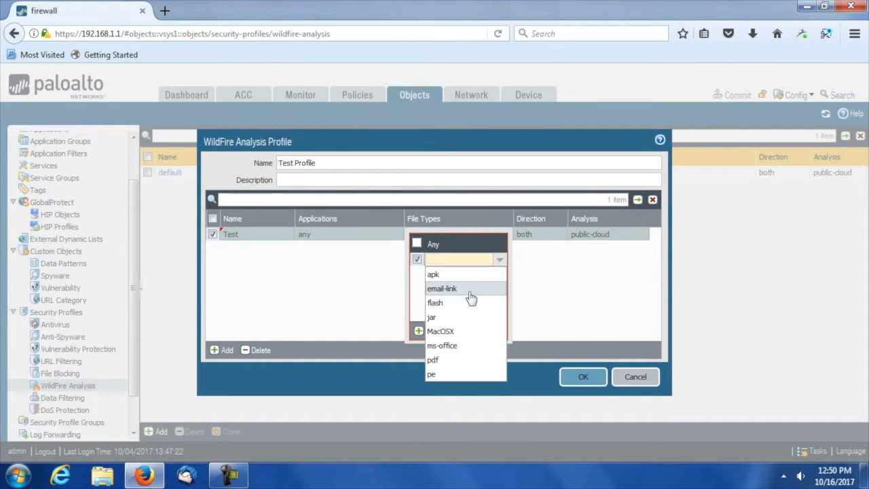
mouse_move(432, 318)
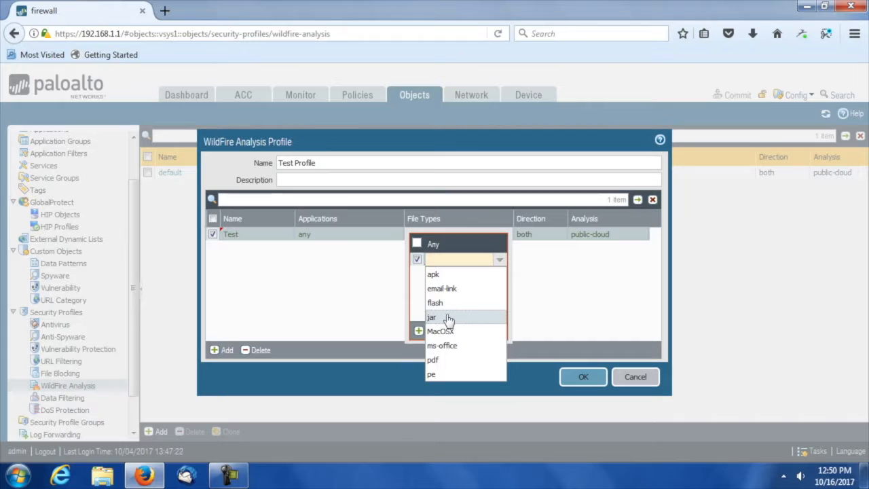
mouse_move(465, 331)
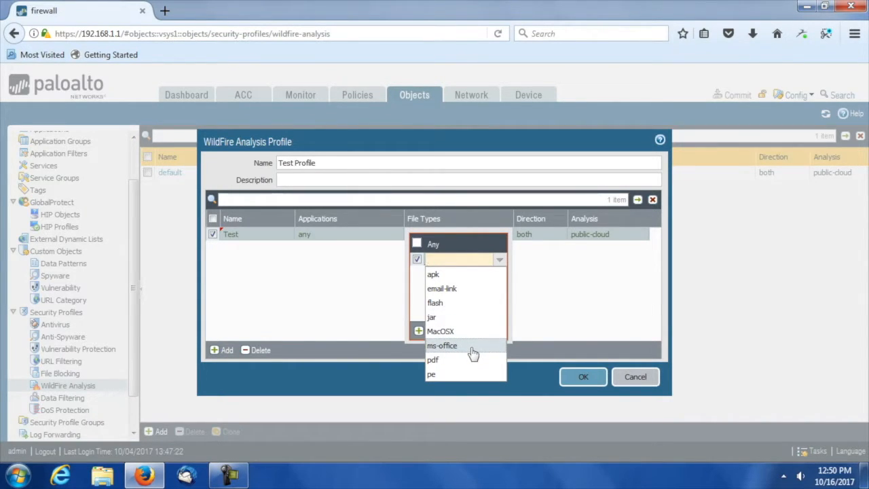
mouse_move(455, 375)
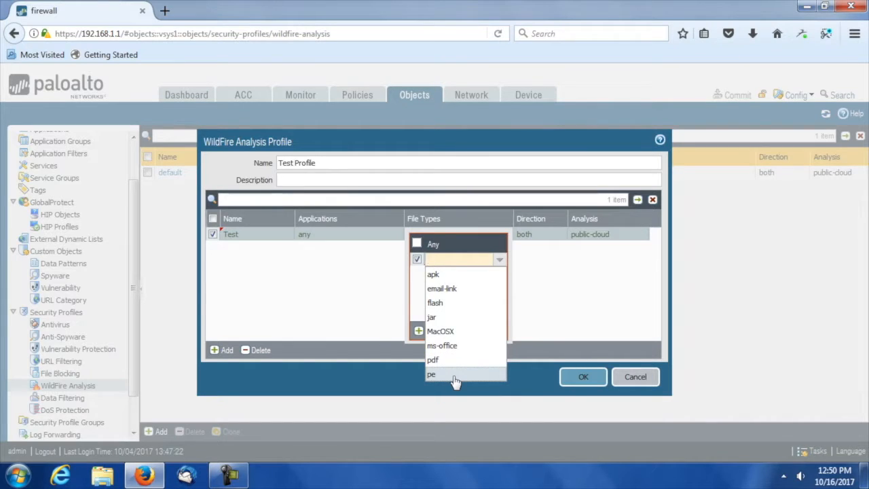
left_click(459, 260)
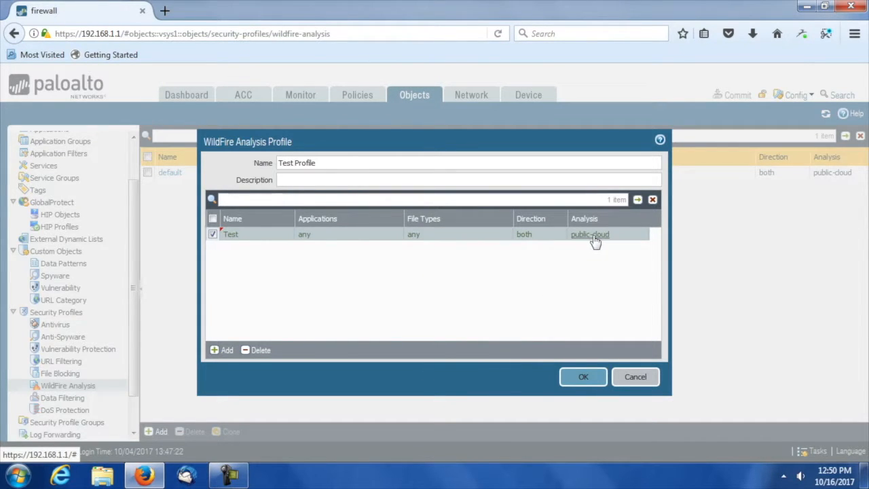
- Show the Test rule's analysis destinations, public-cloud and private-cloud, leaving public-cloud set
left_click(590, 233)
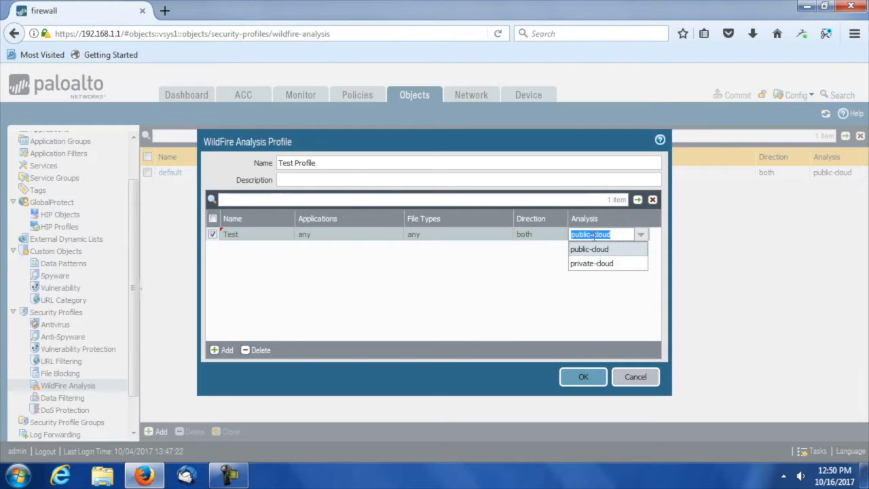
mouse_move(624, 265)
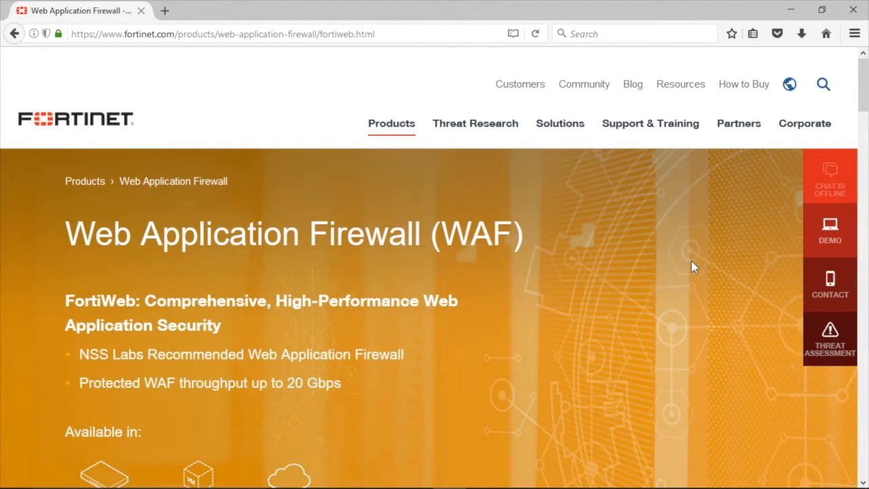
mouse_move(684, 283)
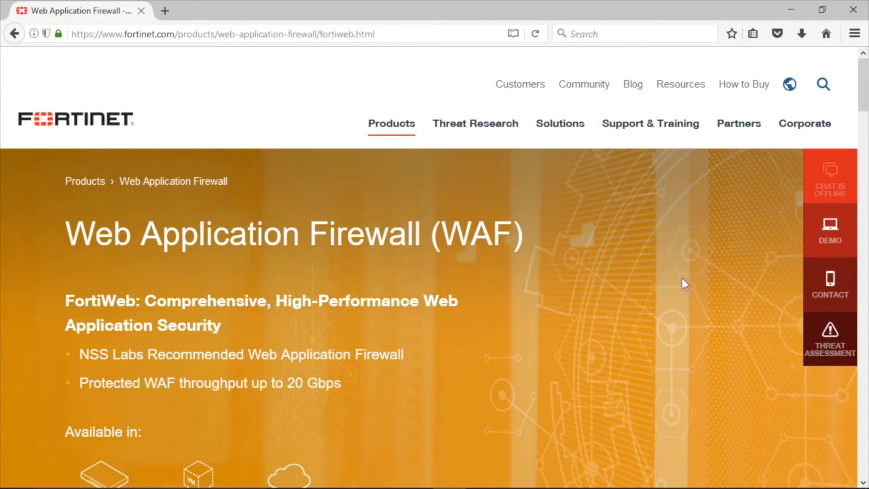
- Read the FortiWeb features down to its Appliances, Virtual and Virtual for Cloud (AWS, Azure) product listings
scroll("down", 3)
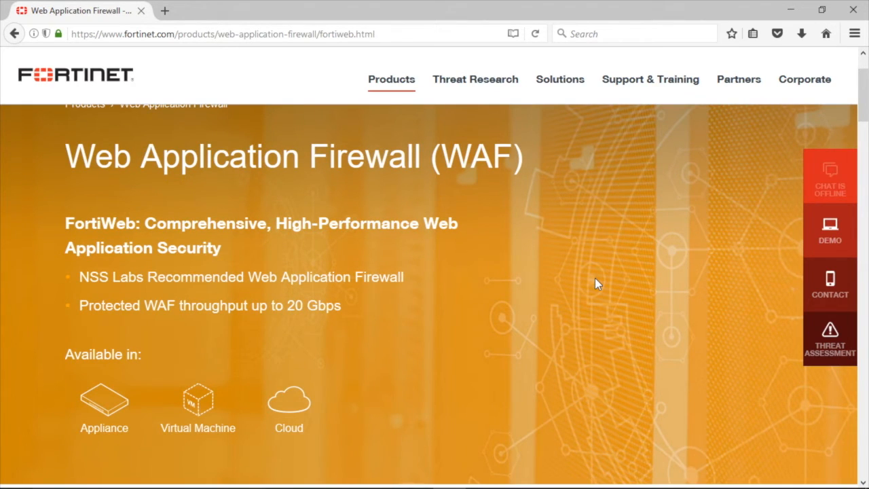
scroll("down", 3)
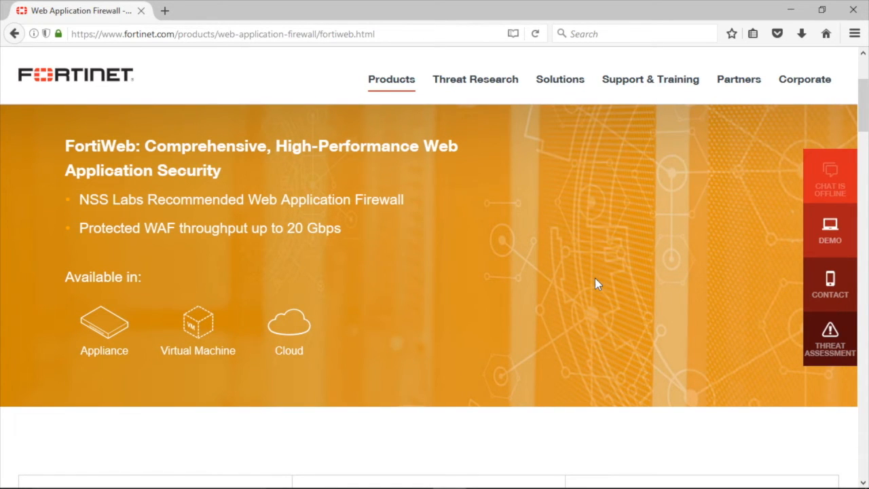
scroll("down", 3)
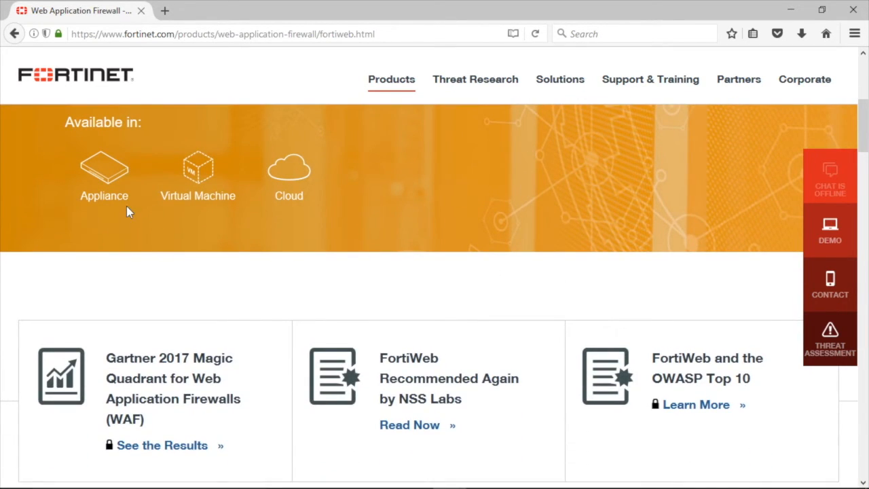
mouse_move(505, 218)
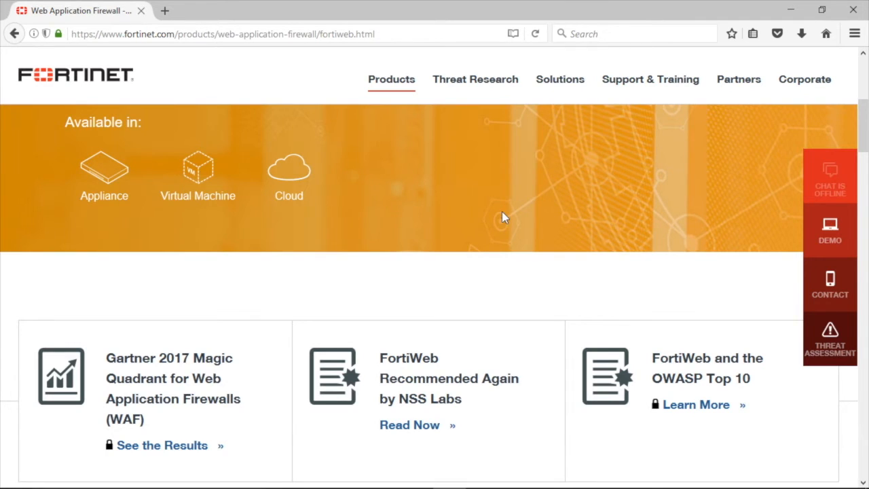
scroll("down", 3)
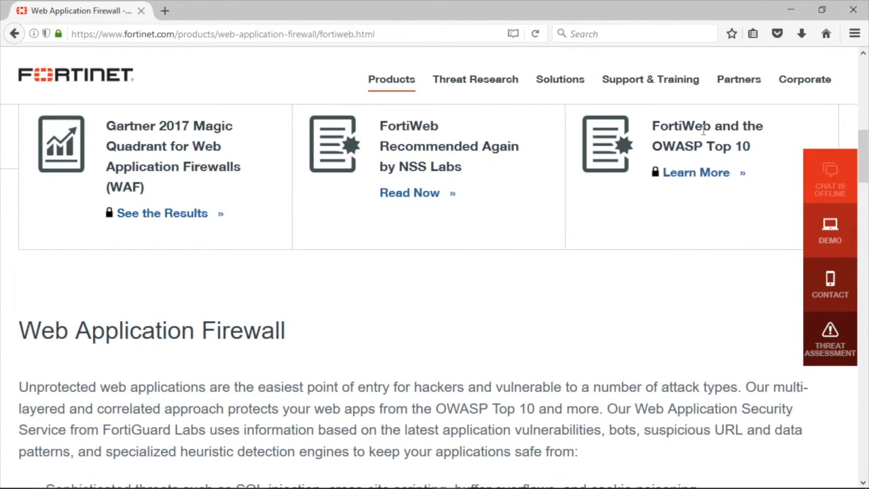
mouse_move(740, 152)
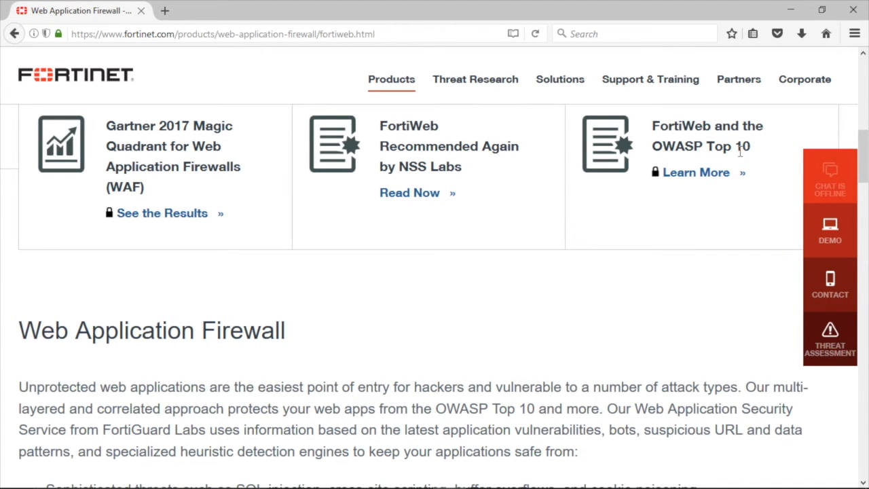
scroll("down", 3)
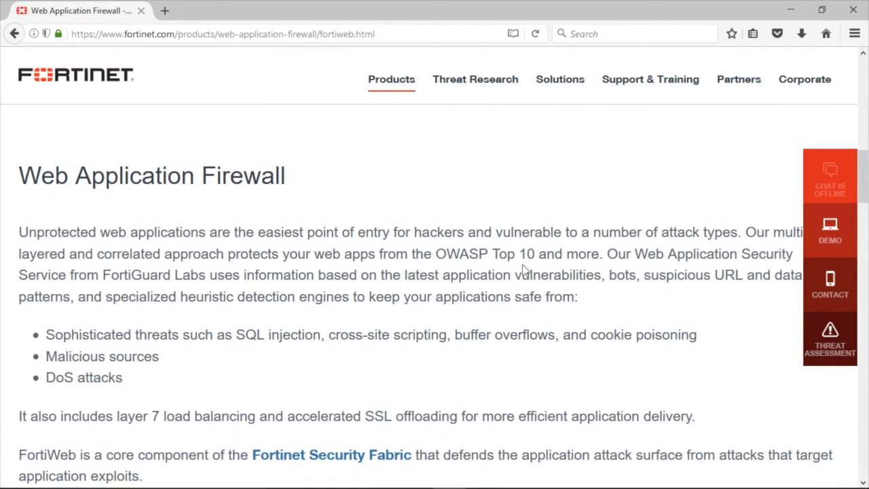
scroll("down", 3)
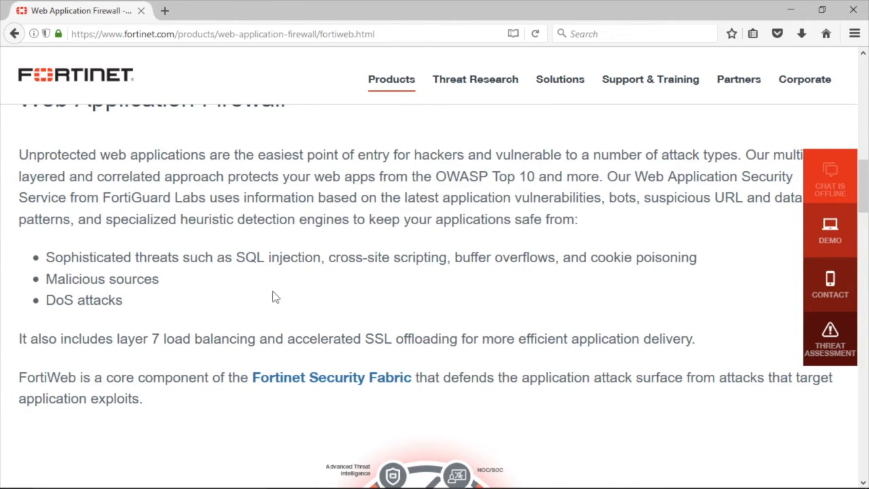
mouse_move(175, 285)
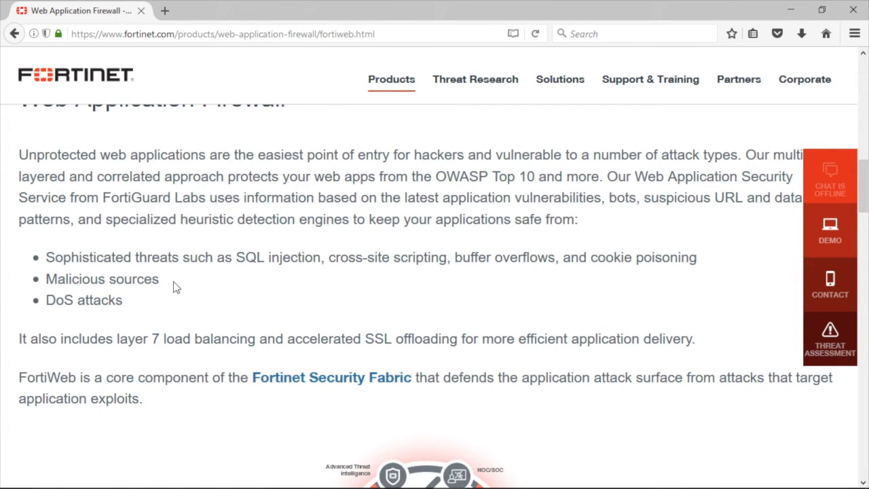
scroll("down", 3)
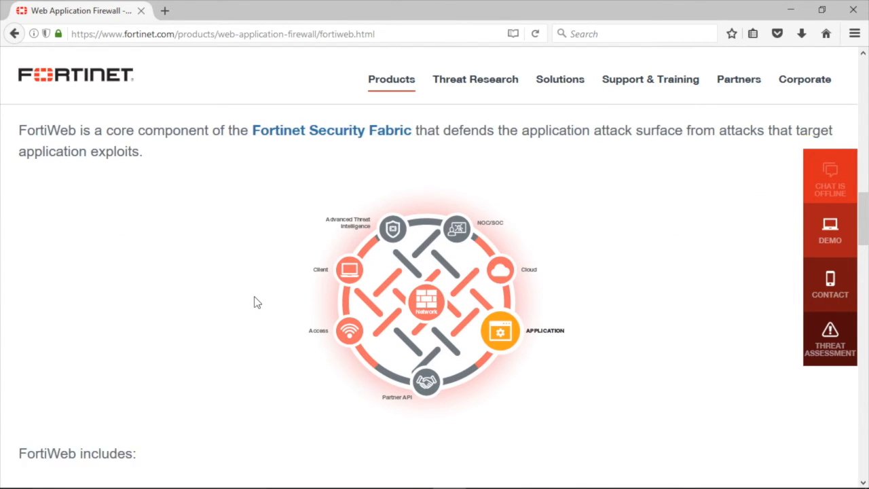
scroll("down", 3)
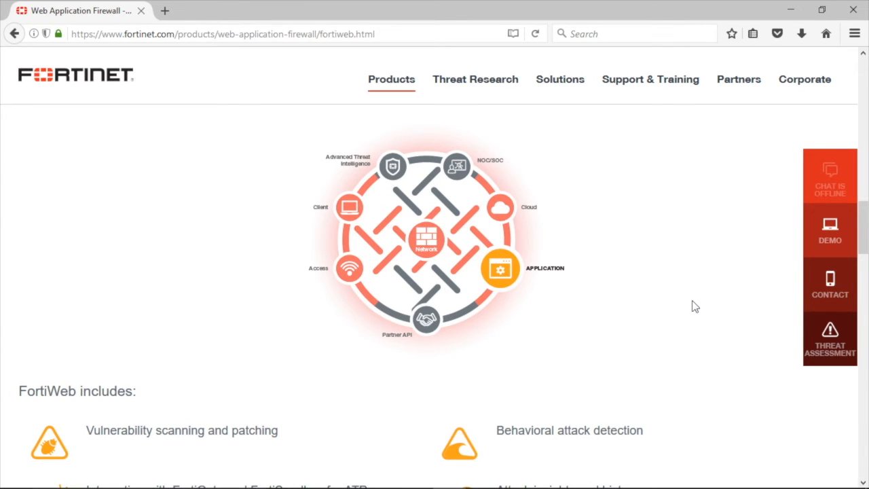
scroll("down", 3)
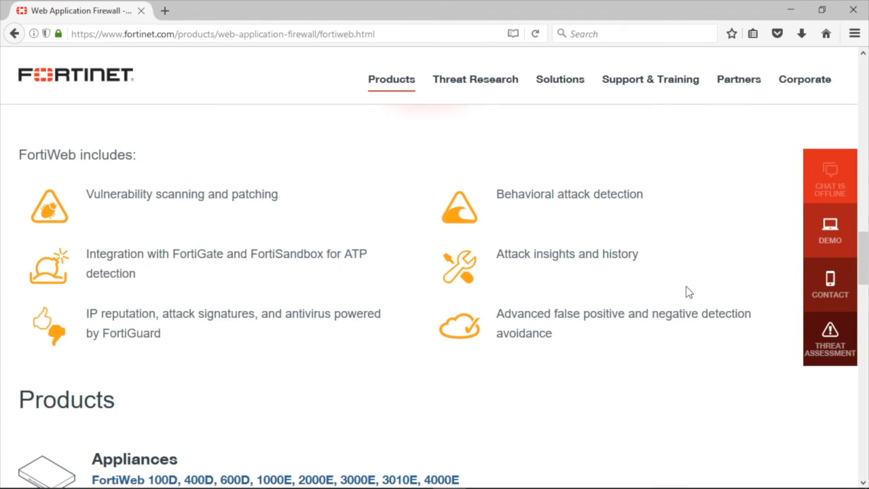
scroll("down", 3)
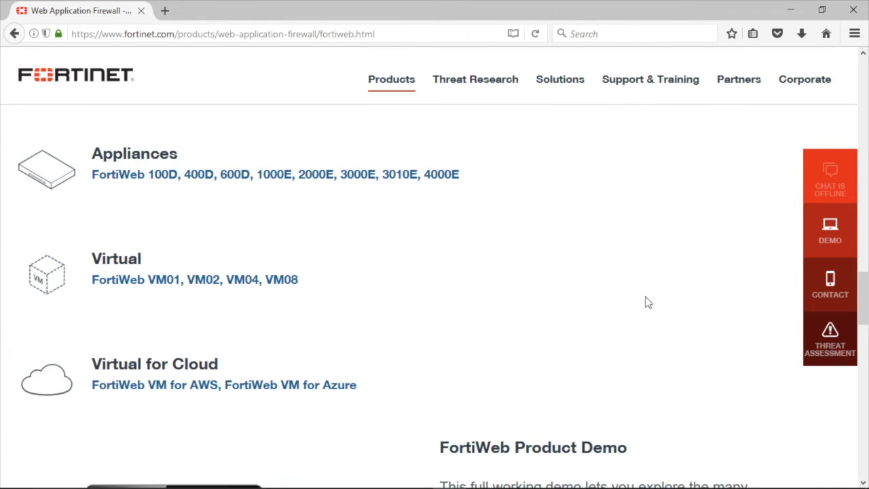
mouse_move(635, 290)
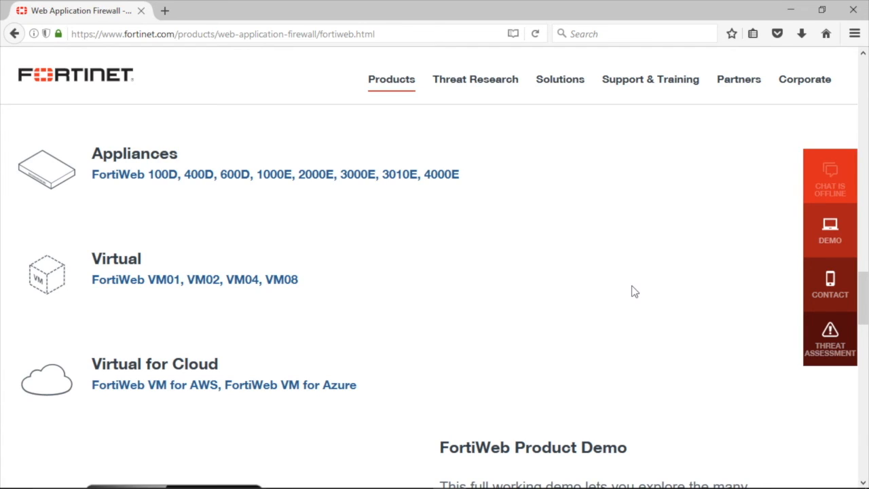
mouse_move(617, 285)
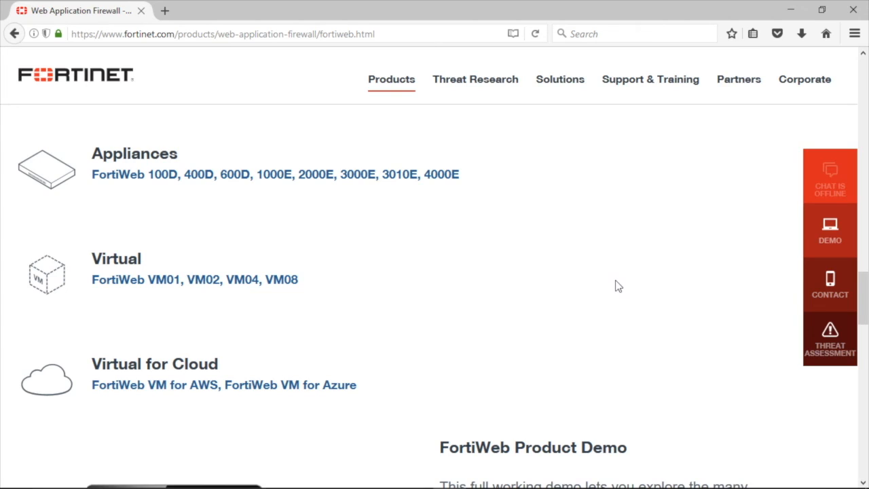